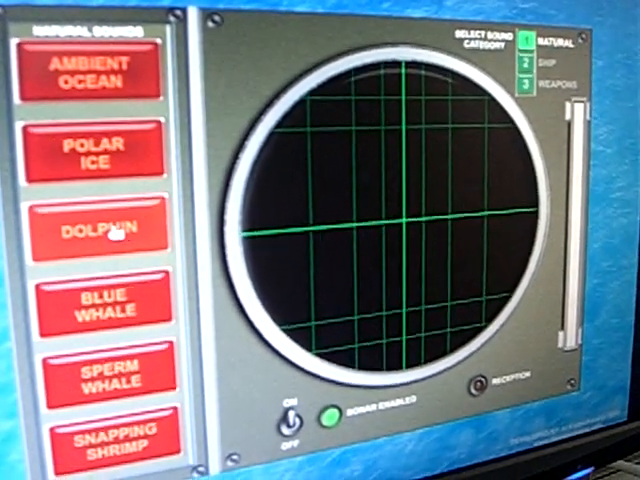
# Step: Play the Dolphin and Polar Ice samples from the Natural sounds panel
pyautogui.click(107, 228)
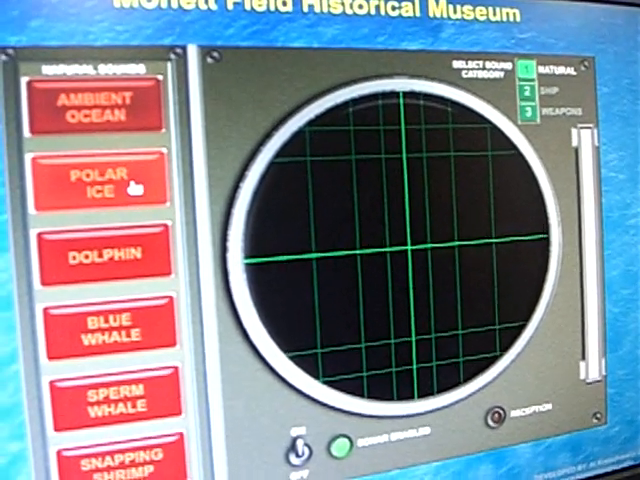
pyautogui.click(100, 180)
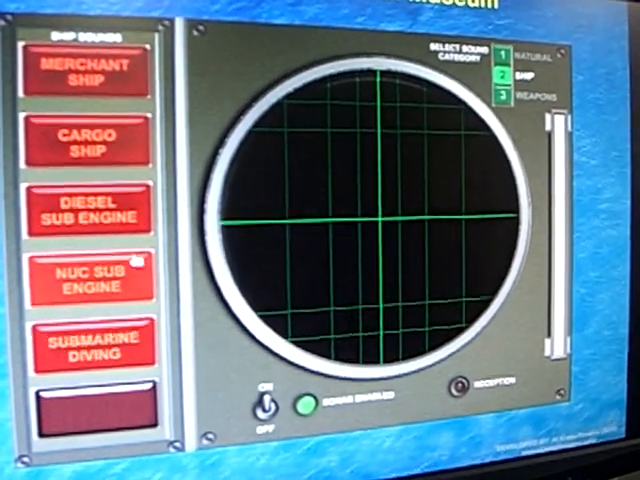
# Step: Play the Nuc Sub Engine sample from the Ship sounds panel
pyautogui.click(84, 137)
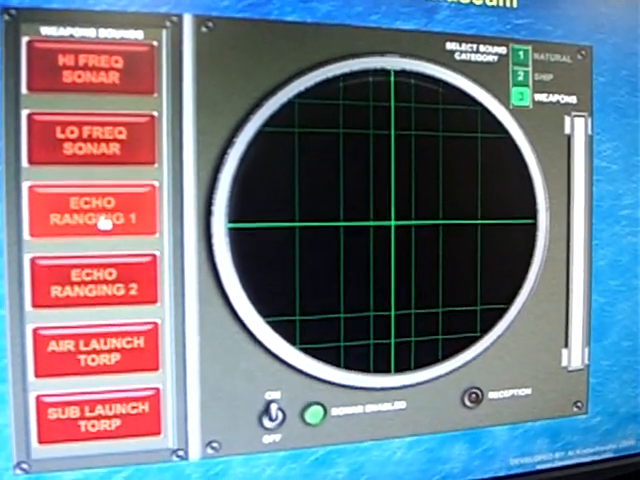
# Step: Play the Echo Ranging 1 and Lo Freq Sonar samples from the Weapons sounds panel
pyautogui.click(91, 215)
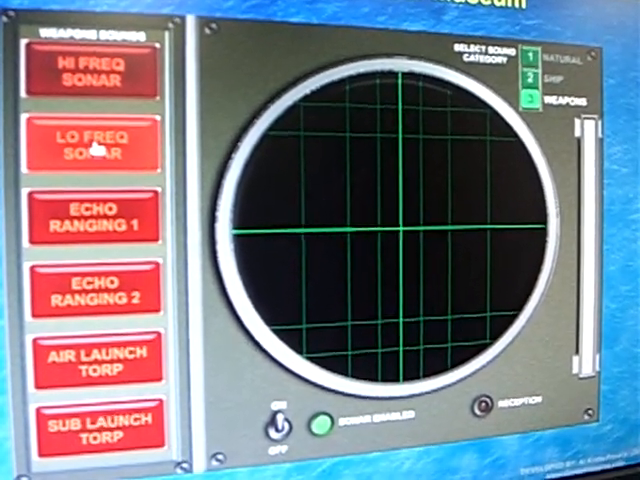
pyautogui.click(96, 152)
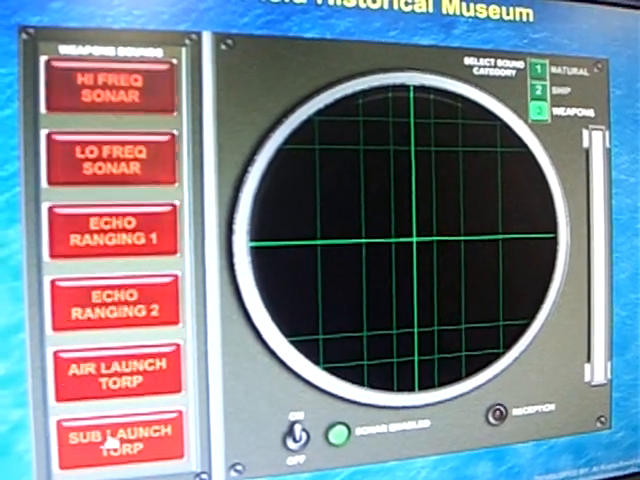
# Step: Play the Sub Launch Torp sample so its trace shows on the sonar scope
pyautogui.click(117, 440)
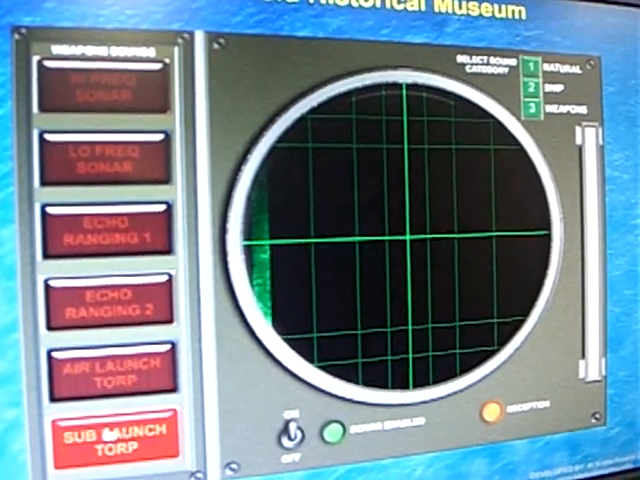